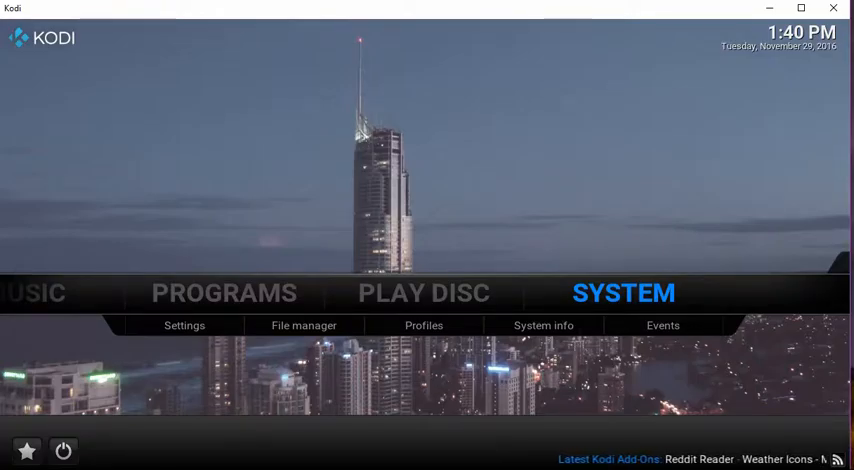
- Go from System to Settings > Add-ons and start an add-on search with an empty field
click(184, 324)
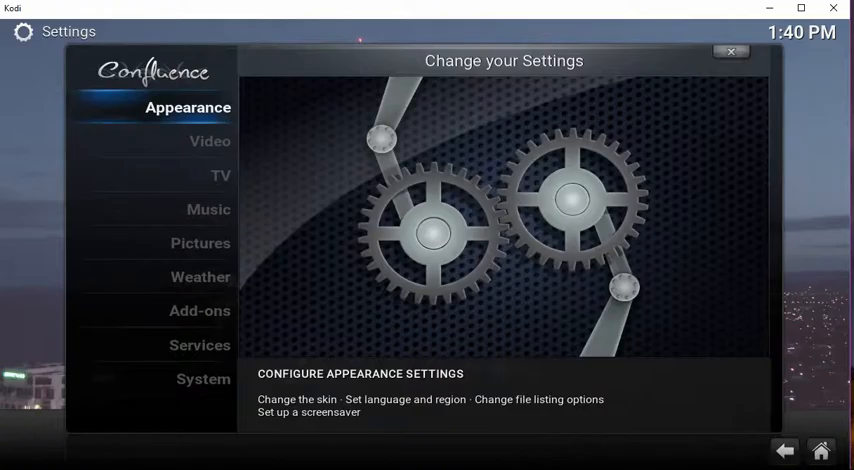
click(200, 310)
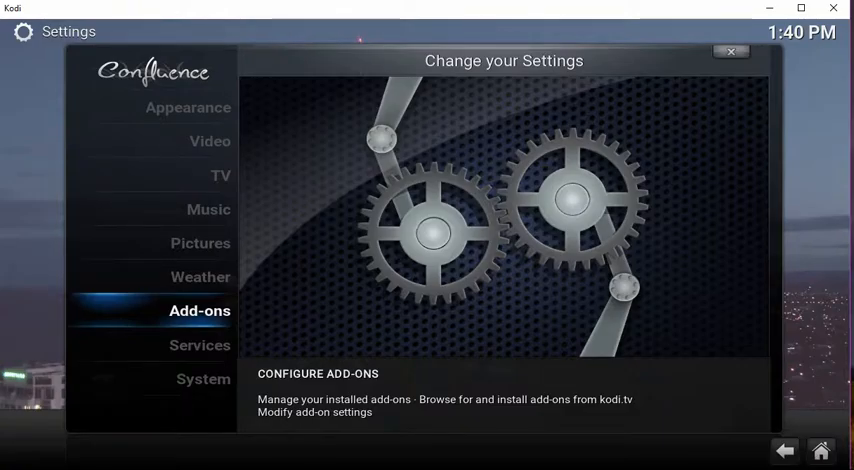
click(200, 310)
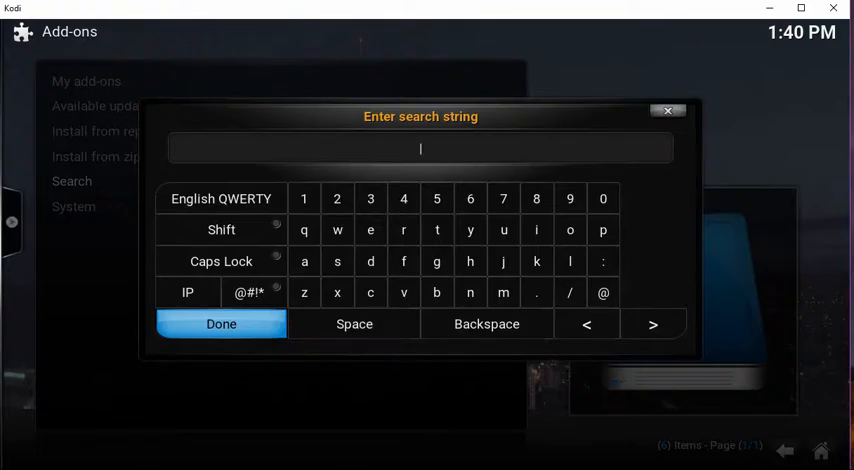
- Search the add-ons for 'uni' and return to the Settings categories
text(uni)
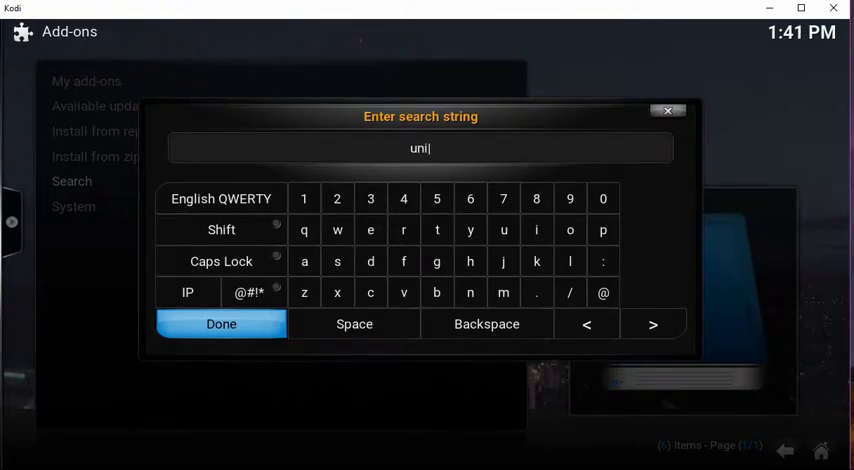
click(220, 324)
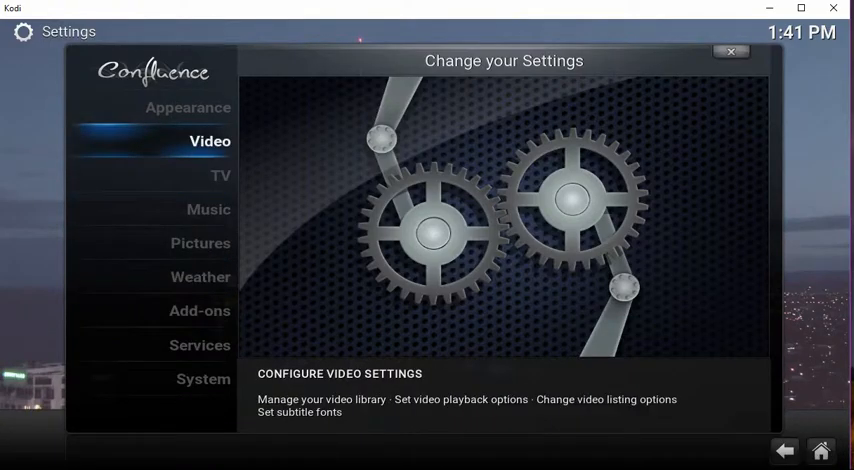
- Switch Kodi's skin to Unity from the skin list and keep it
click(188, 108)
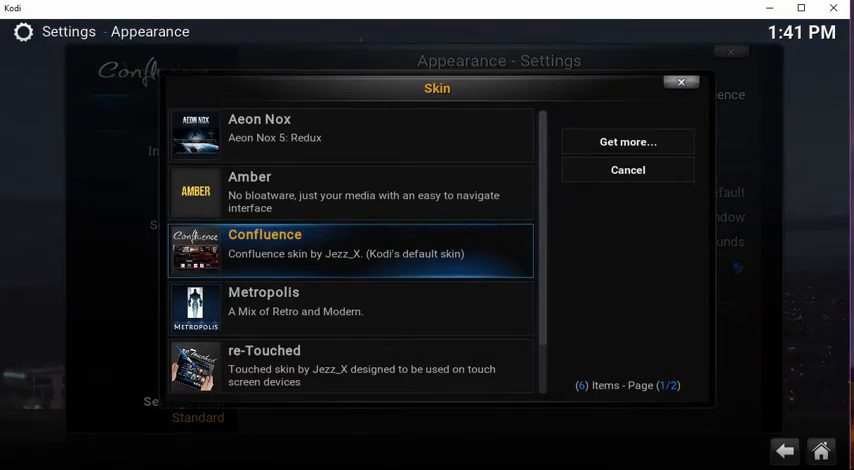
scroll(down, 3)
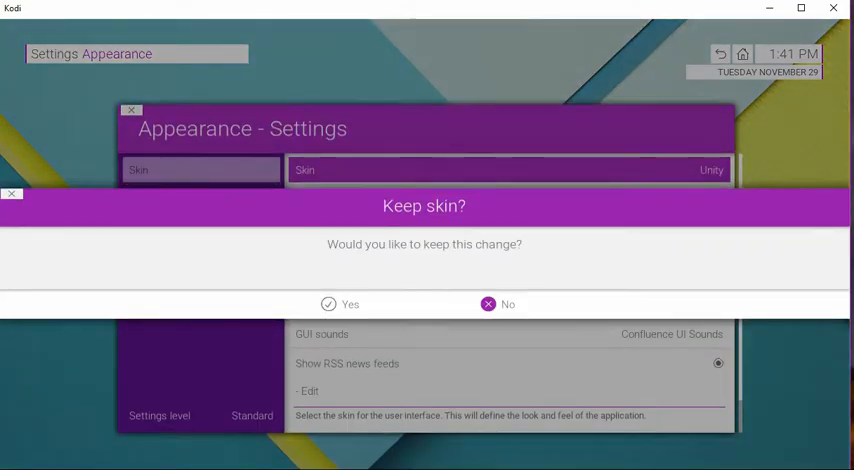
click(340, 304)
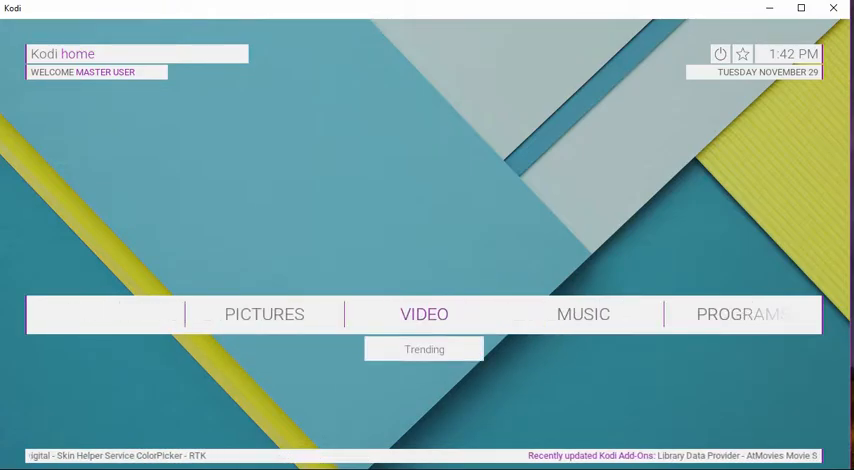
- Browse into the Zen add-on's movie listing and bring up its view options
click(424, 314)
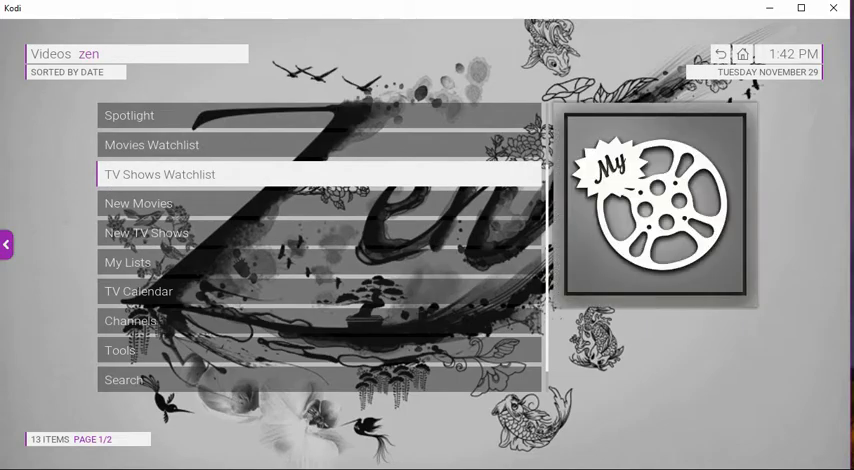
click(140, 204)
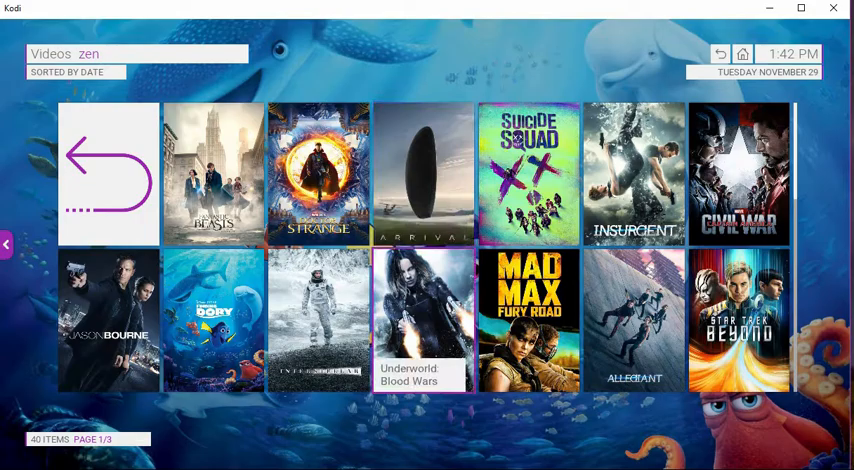
click(108, 320)
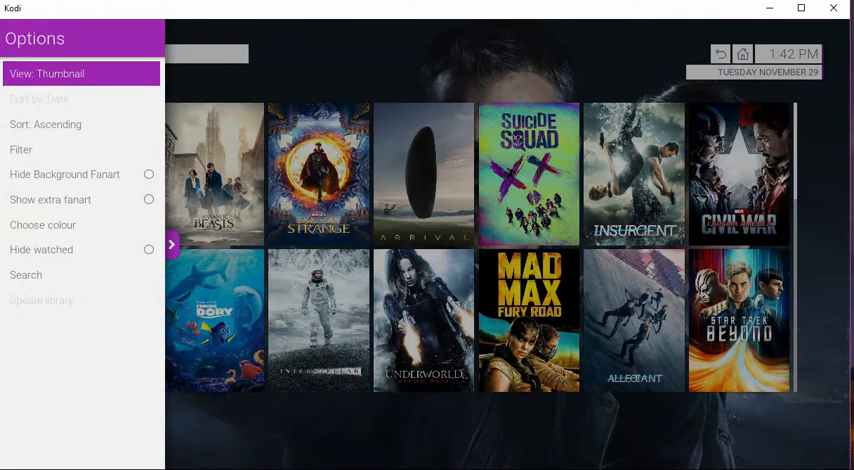
- Cycle the Zen movie list from Thumbnail to Poster Wrap, then to the media info view
click(20, 148)
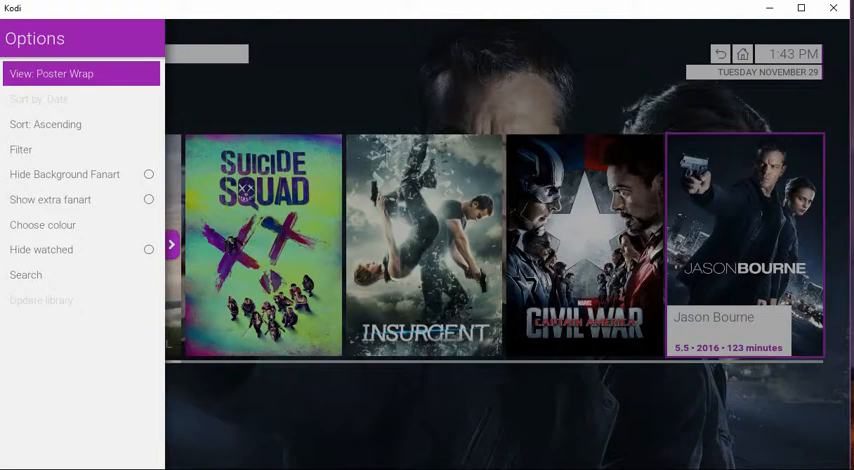
click(64, 72)
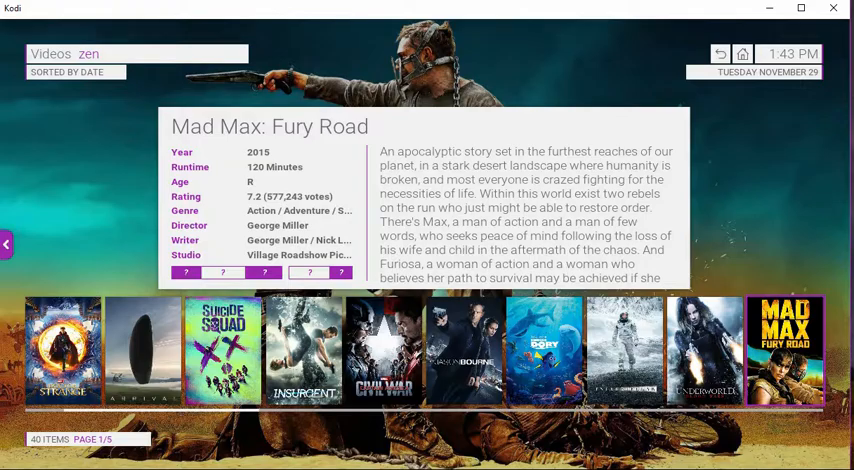
- Select Captain America: Civil War in the poster strip and show its context menu of play actions
scroll(right, 3)
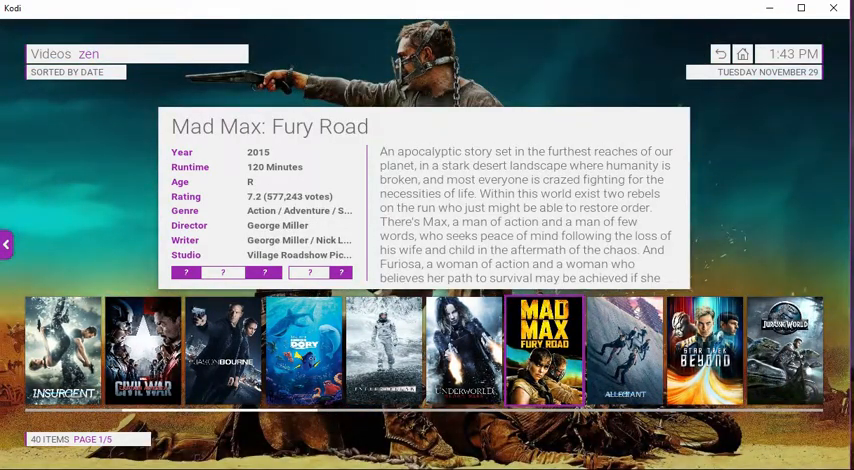
click(304, 348)
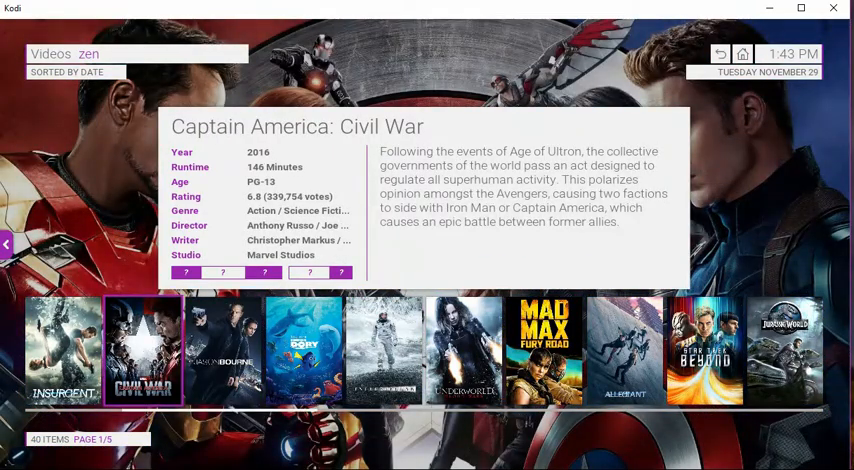
right_click(144, 350)
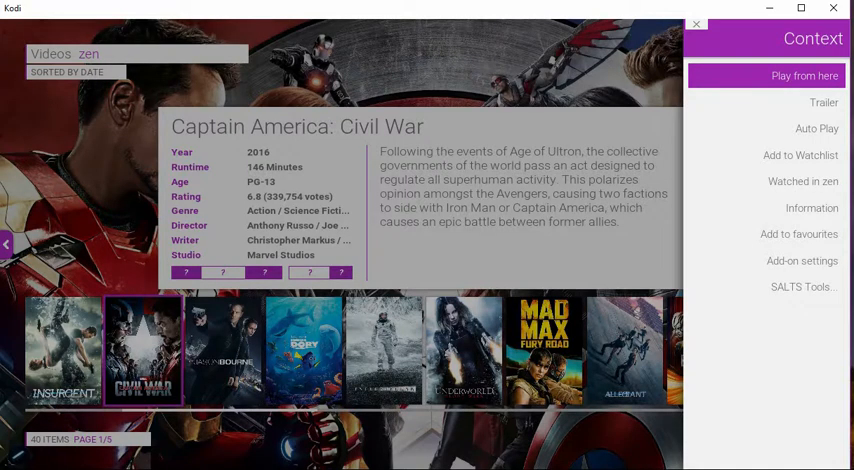
mouse_move(824, 102)
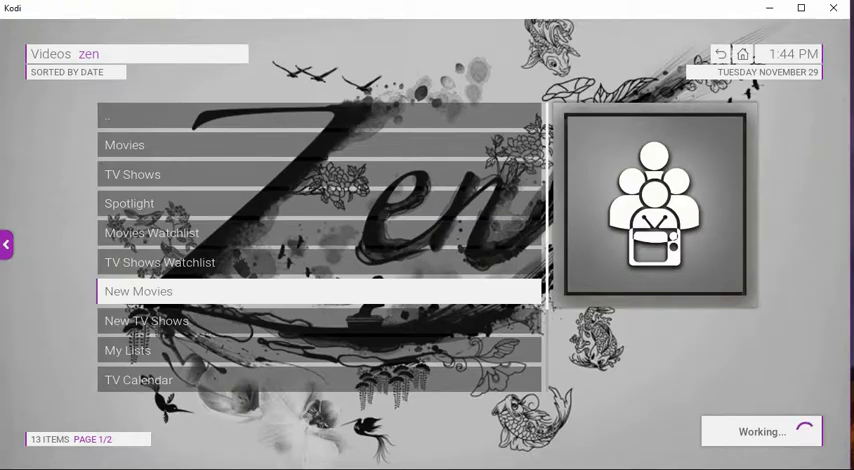
click(140, 292)
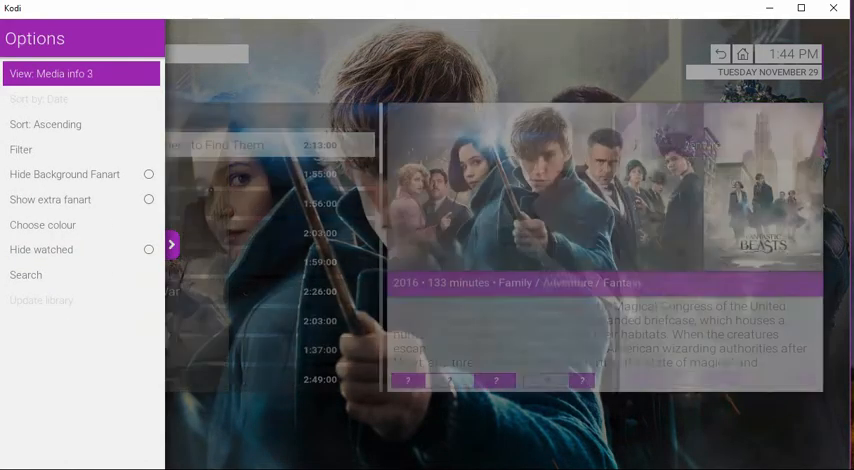
click(62, 72)
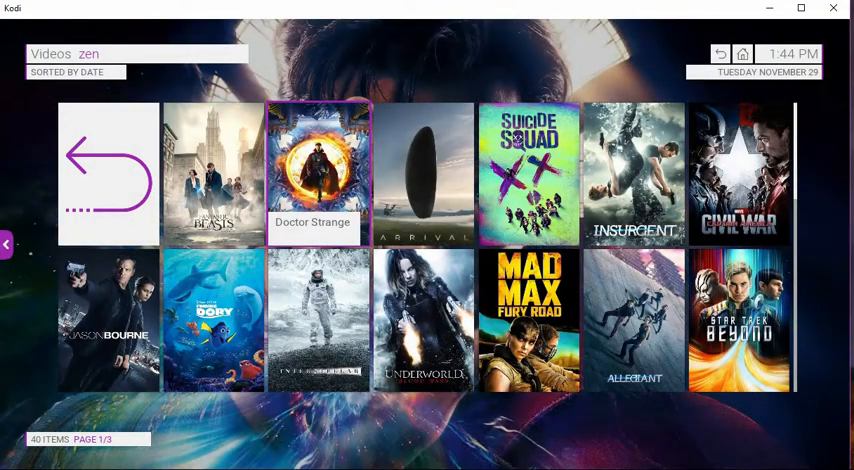
right_click(312, 172)
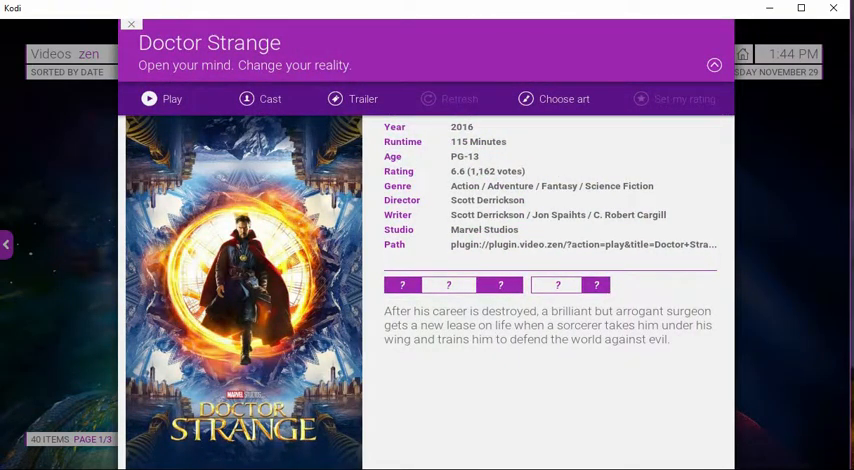
click(714, 64)
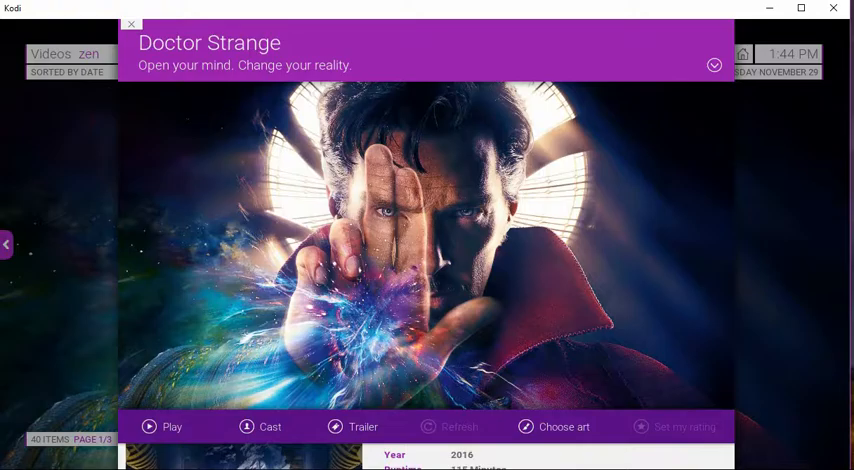
click(714, 64)
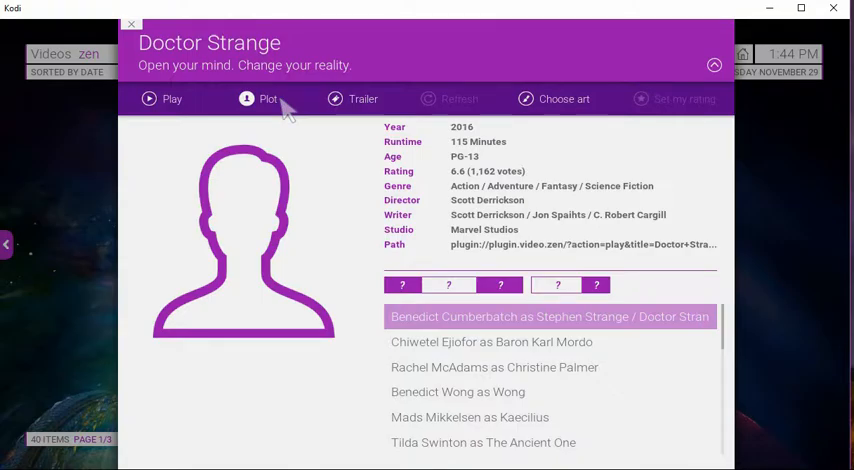
mouse_move(302, 112)
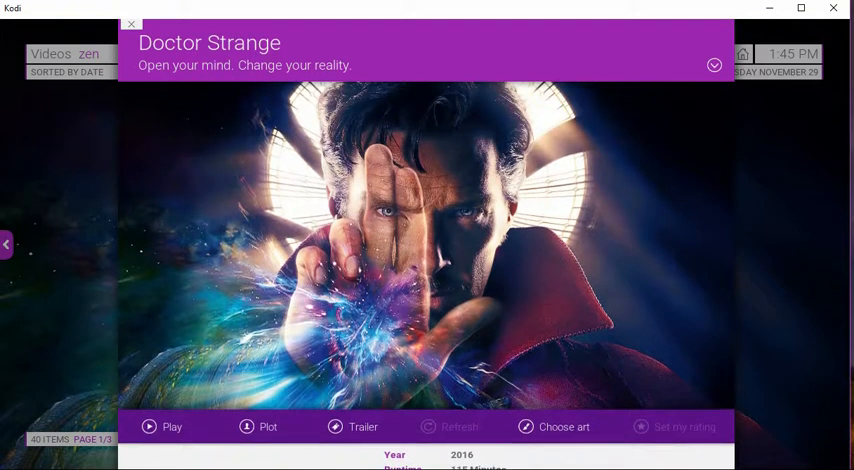
click(714, 64)
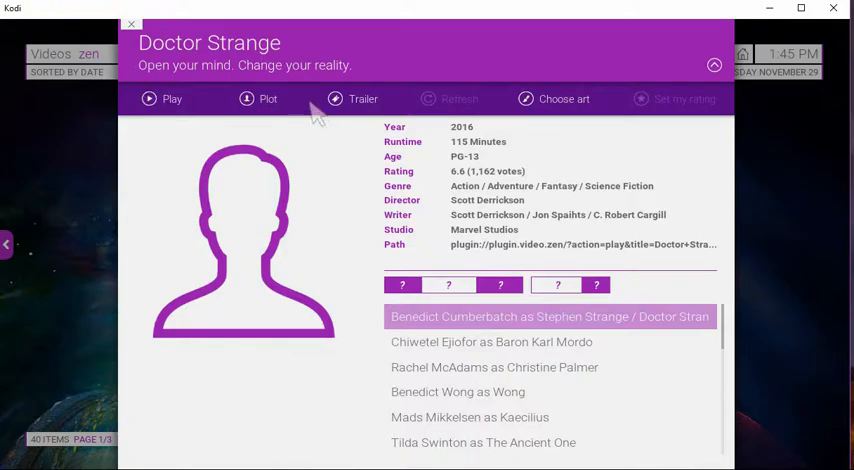
mouse_move(356, 100)
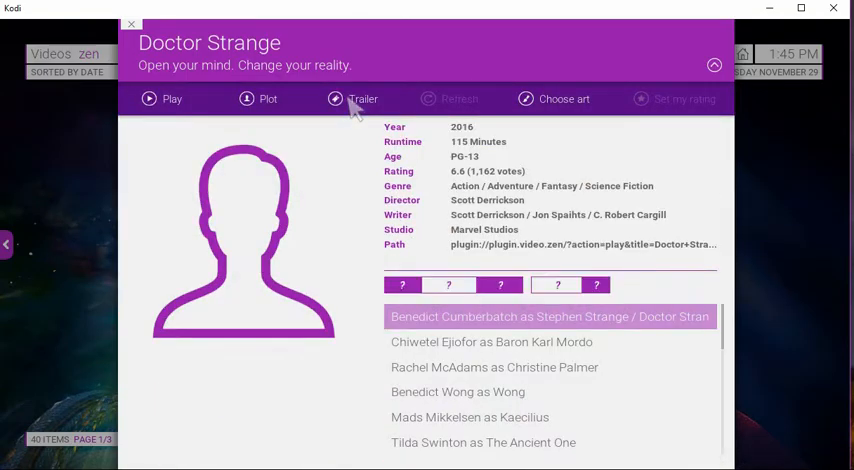
click(364, 98)
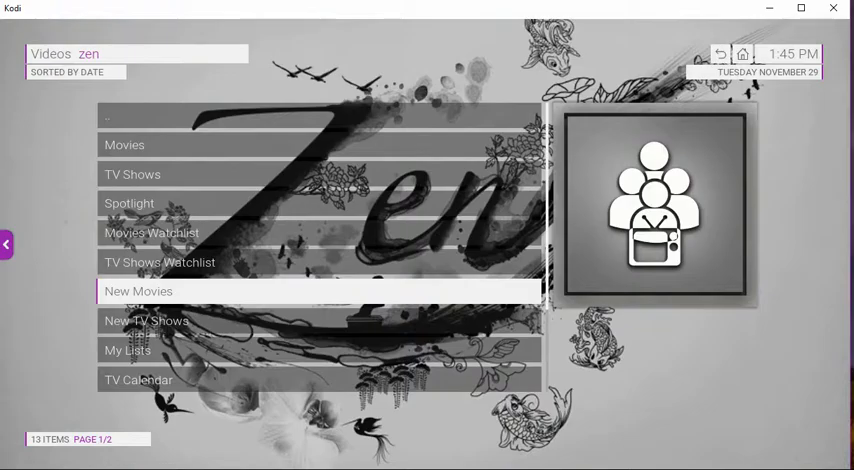
- Change the Unity skin's accent colour to Deep Orange and return home
click(138, 292)
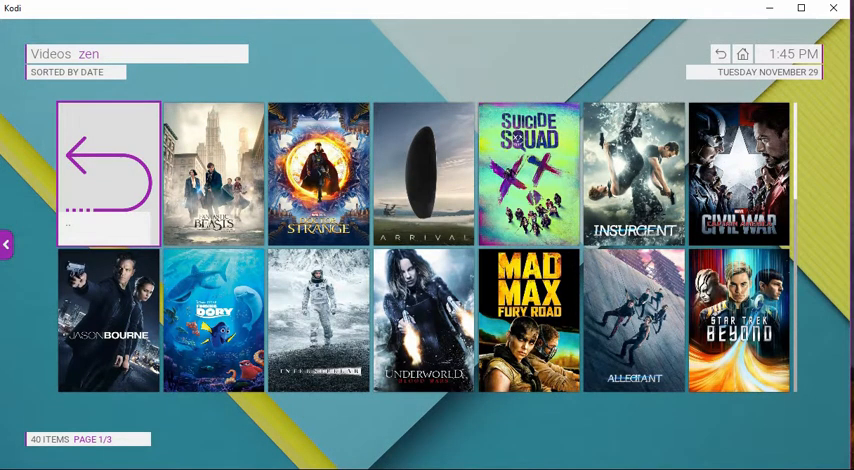
click(6, 246)
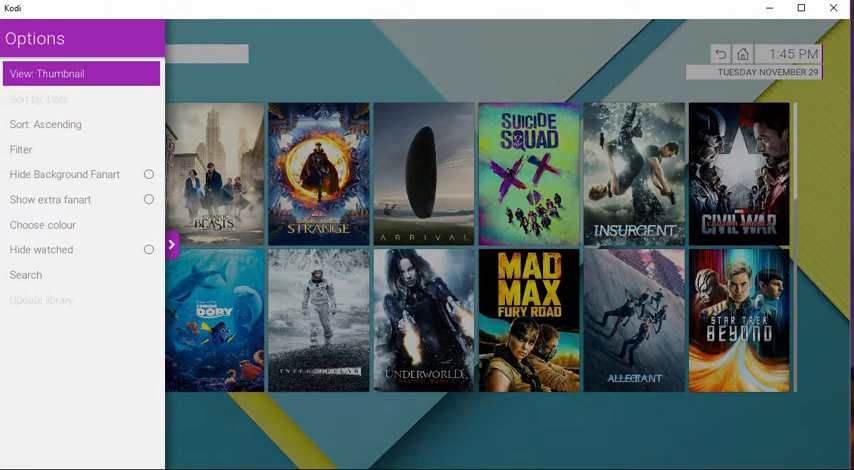
click(44, 224)
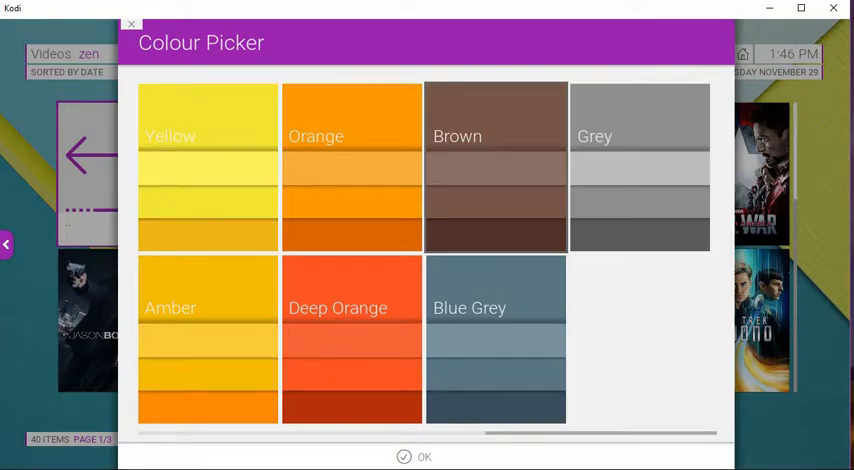
click(352, 336)
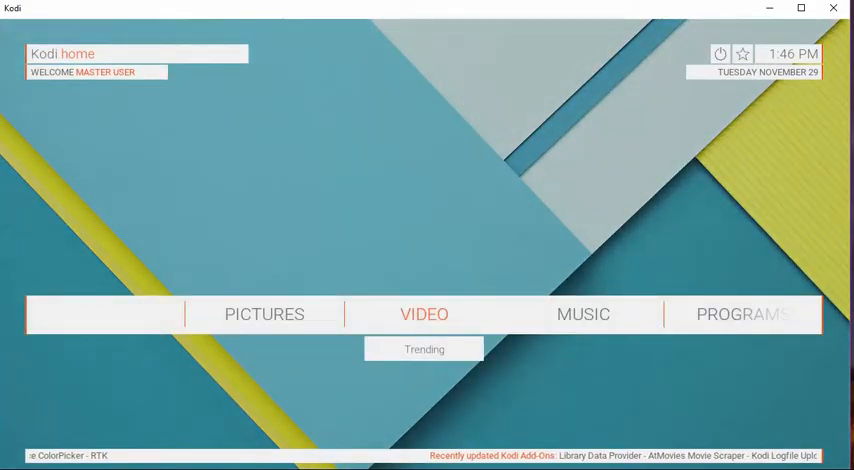
- Move the home menu to System, revealing Skin, File manager, Profiles, System info and Events
scroll(right, 3)
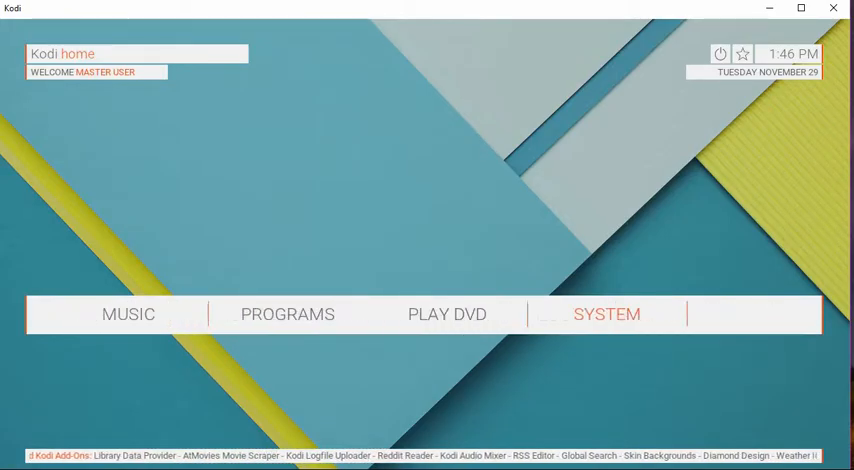
click(606, 314)
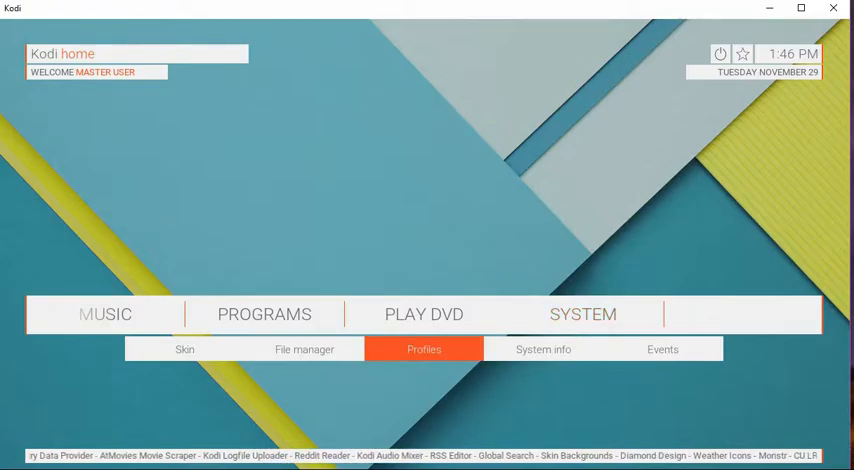
mouse_move(184, 348)
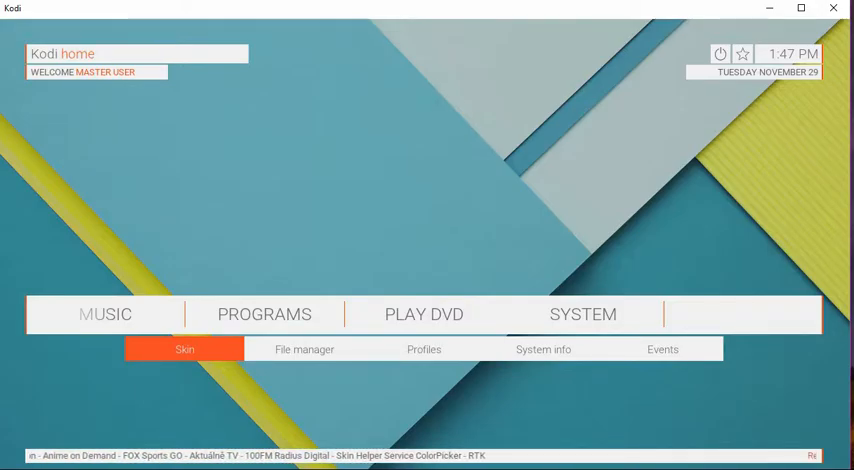
- Enter Skin Settings, view the General page and switch to the Home window options
click(184, 348)
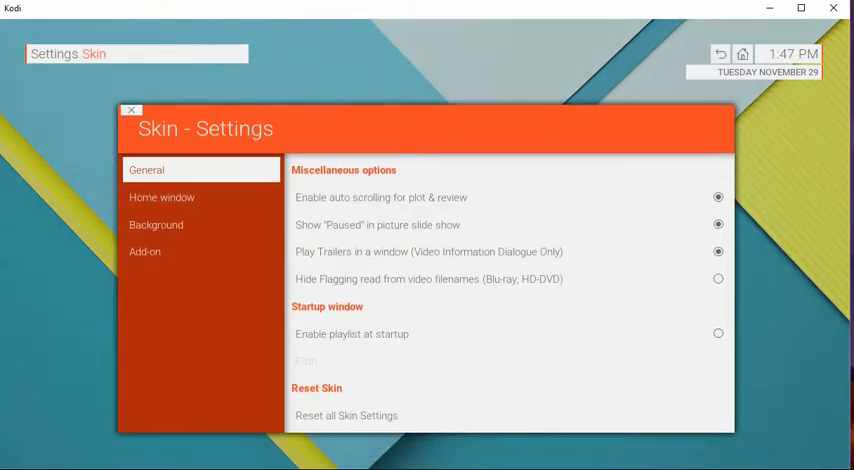
click(428, 252)
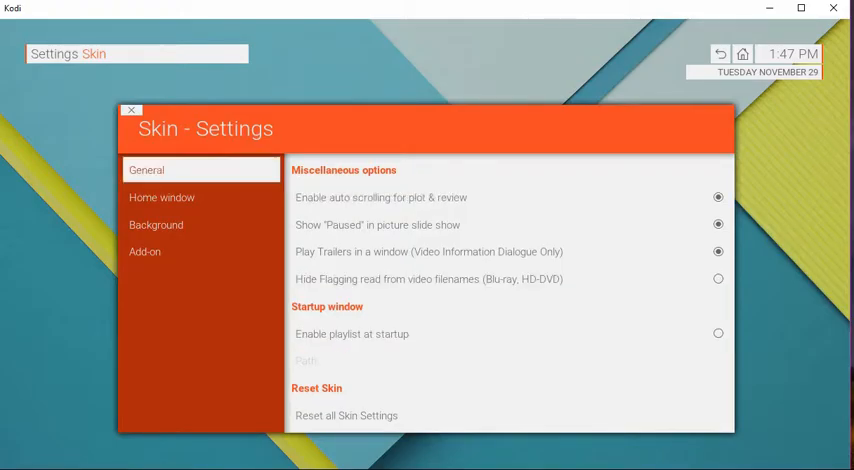
click(160, 196)
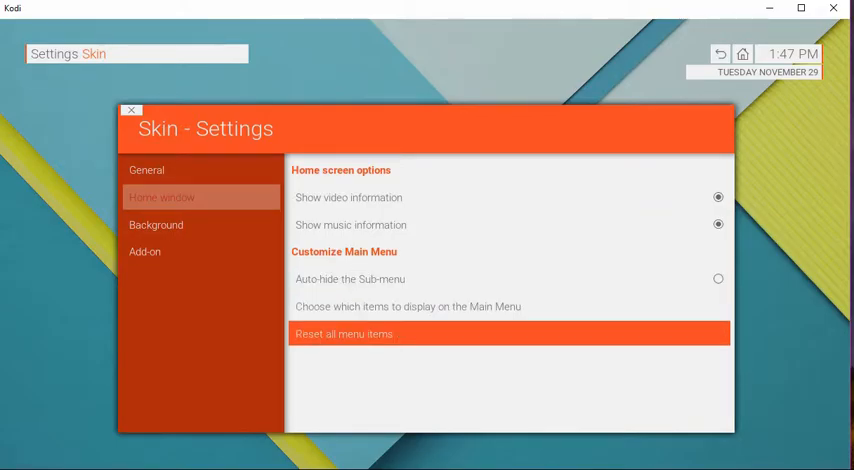
- Review the Add-on page's sub-menu add-on slots, then move to the Background page
click(144, 252)
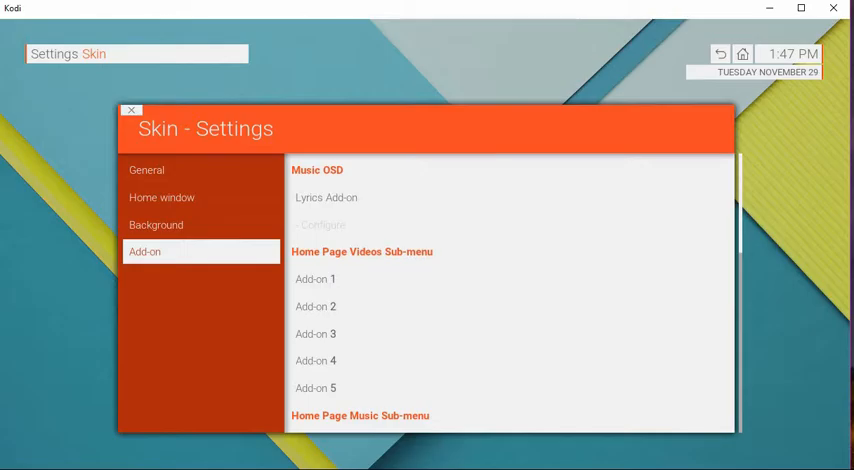
click(316, 280)
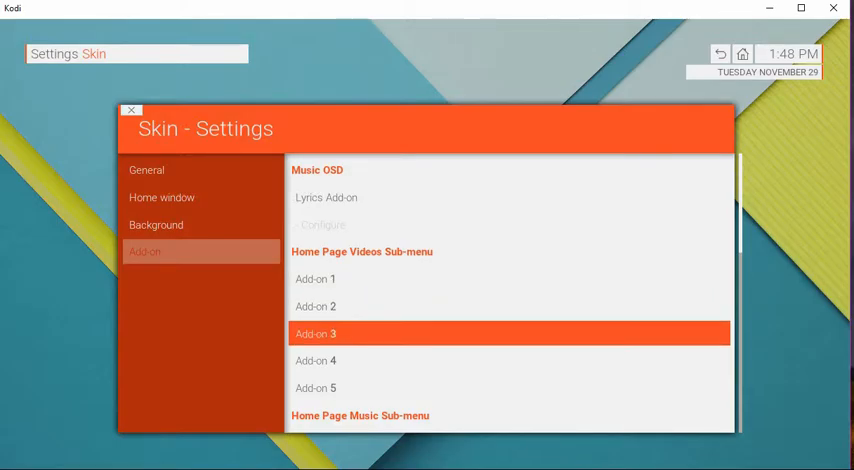
scroll(down, 3)
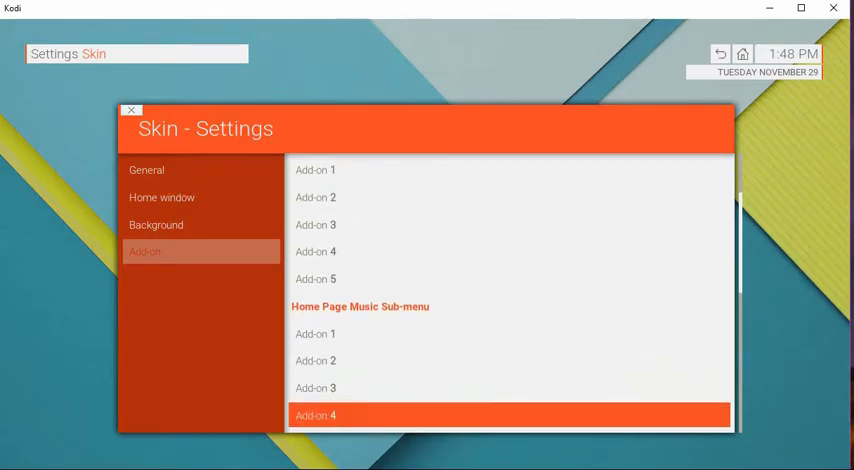
scroll(down, 3)
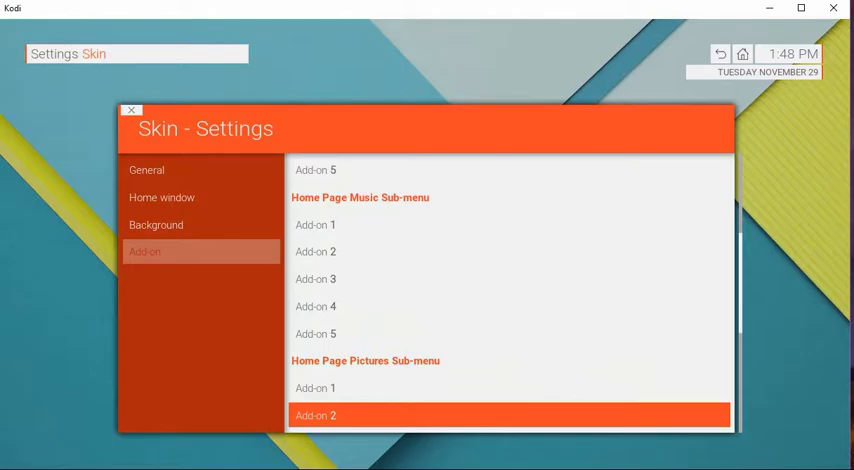
scroll(down, 3)
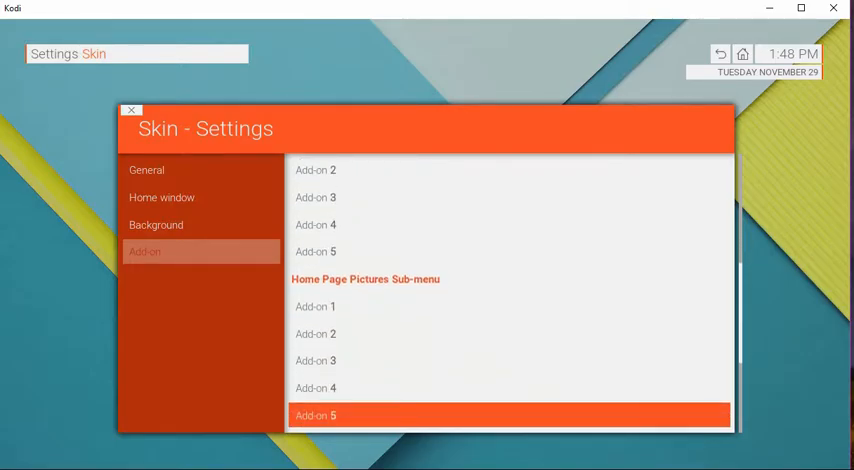
scroll(down, 3)
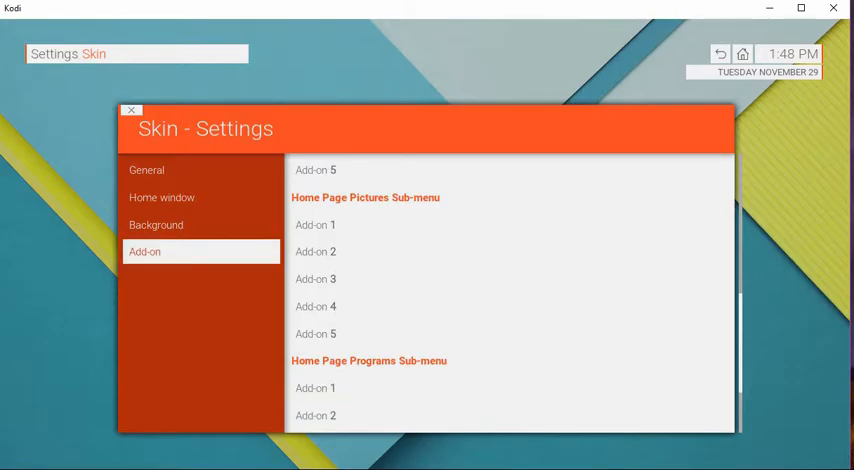
click(156, 224)
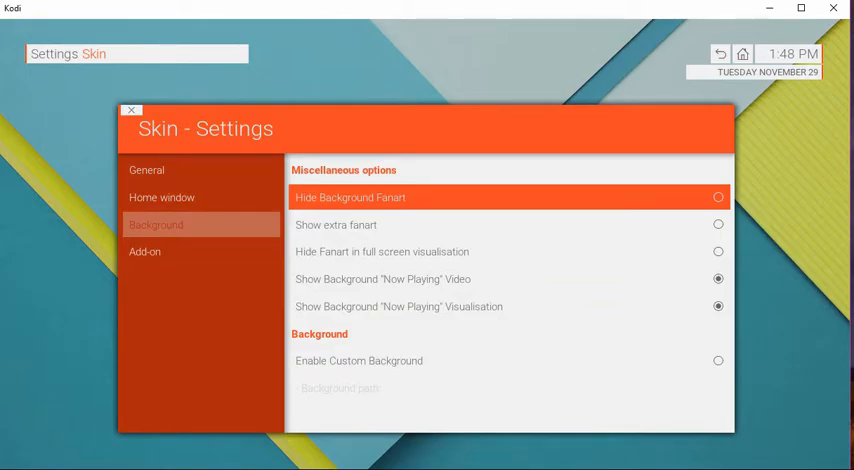
- Leave Skin Settings and open the Zen add-on from the Videos library
click(132, 108)
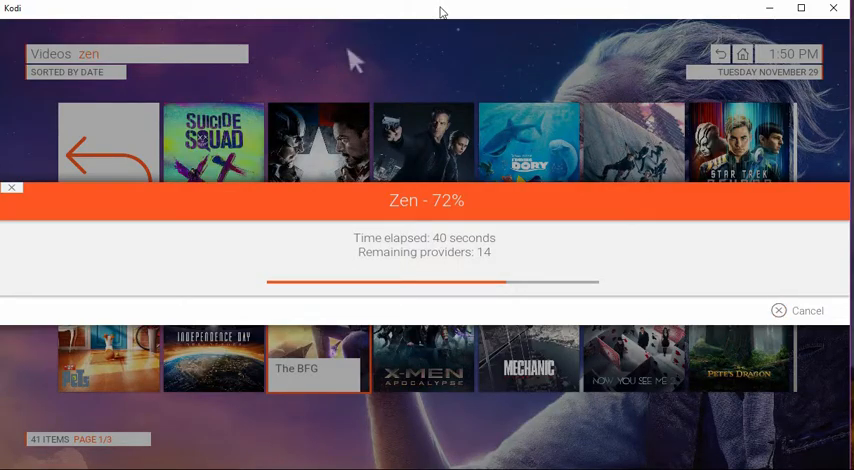
mouse_move(420, 264)
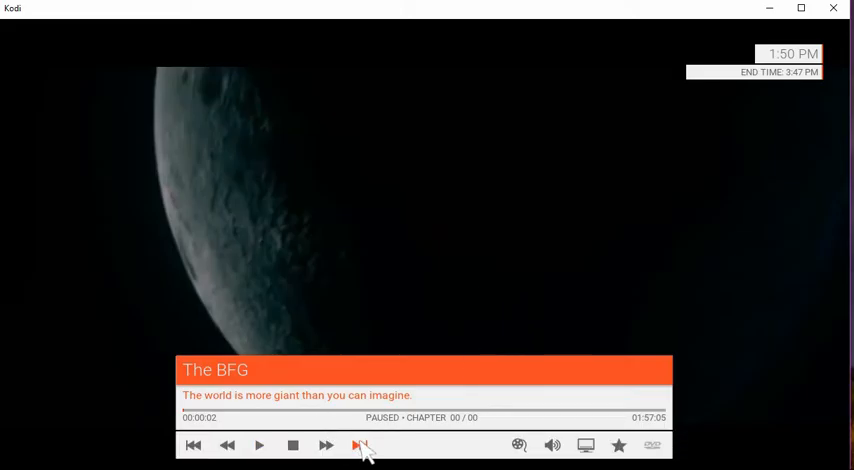
mouse_move(378, 448)
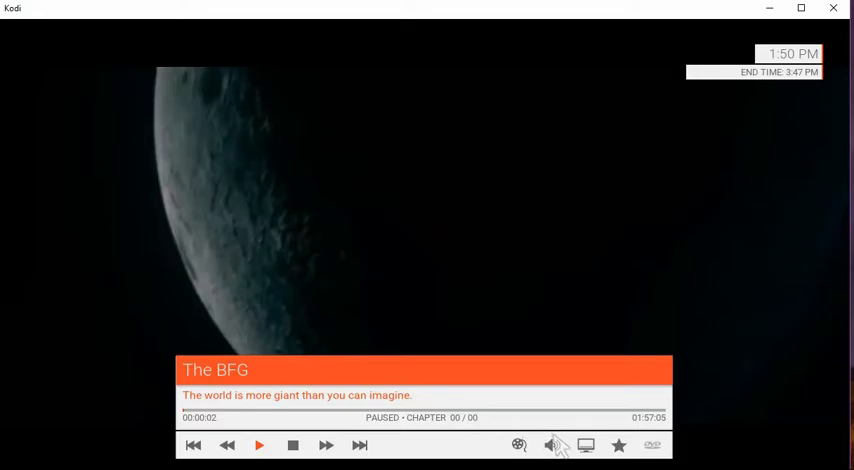
click(586, 444)
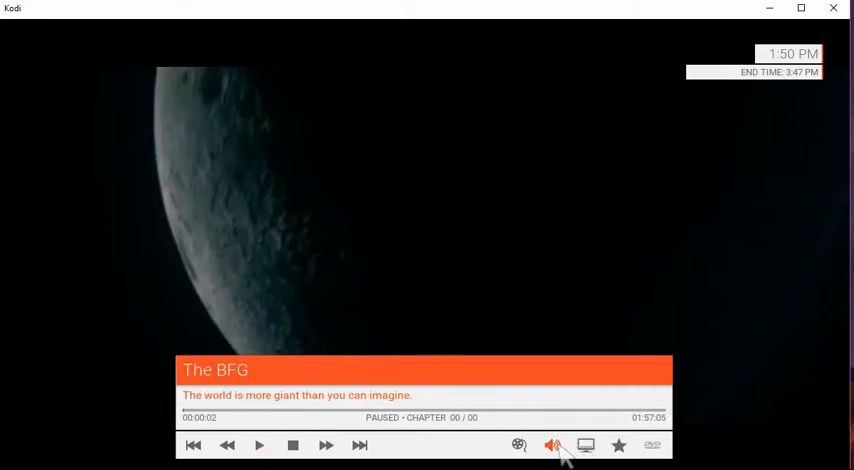
mouse_move(520, 444)
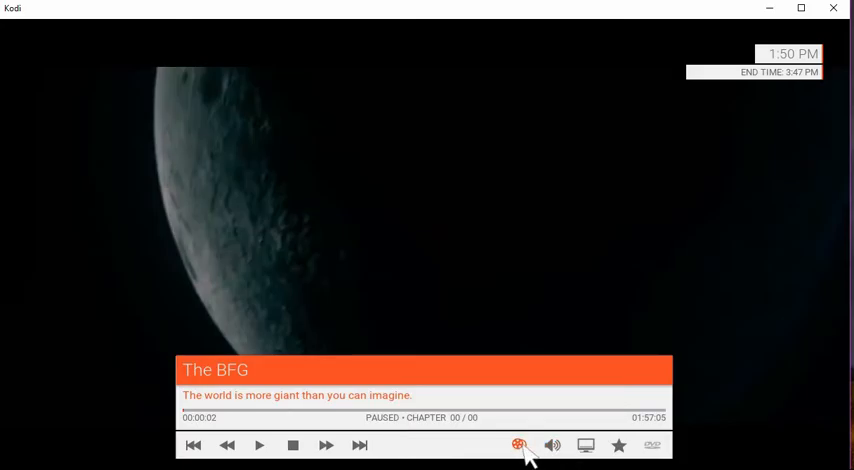
click(520, 444)
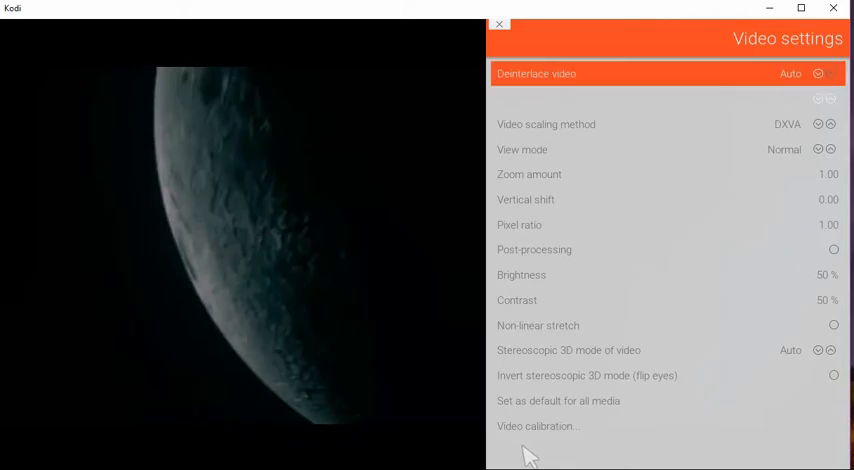
mouse_move(540, 112)
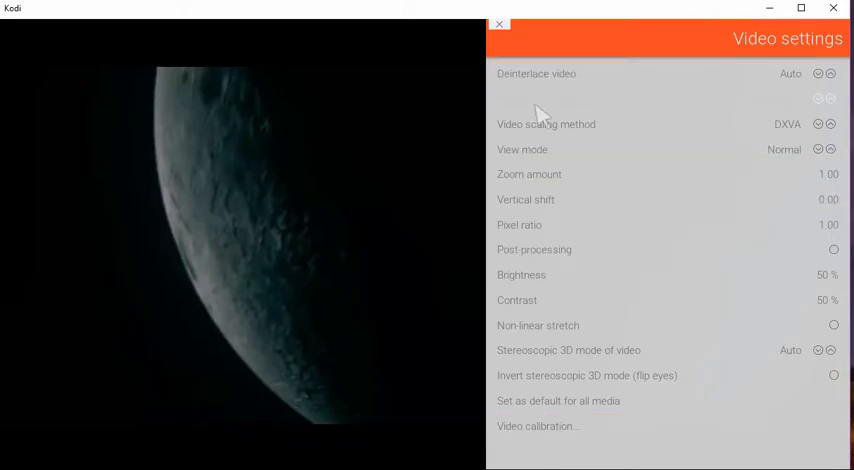
click(500, 24)
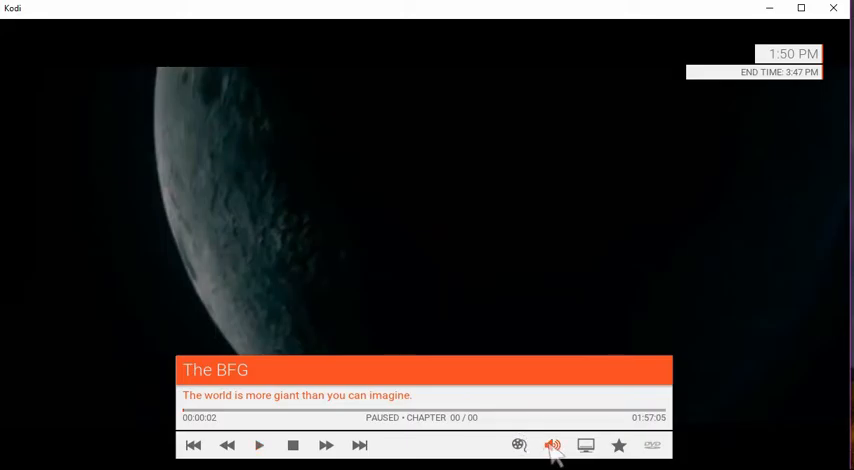
- Exit Kodi via the window close button, returning to the Windows desktop
click(586, 444)
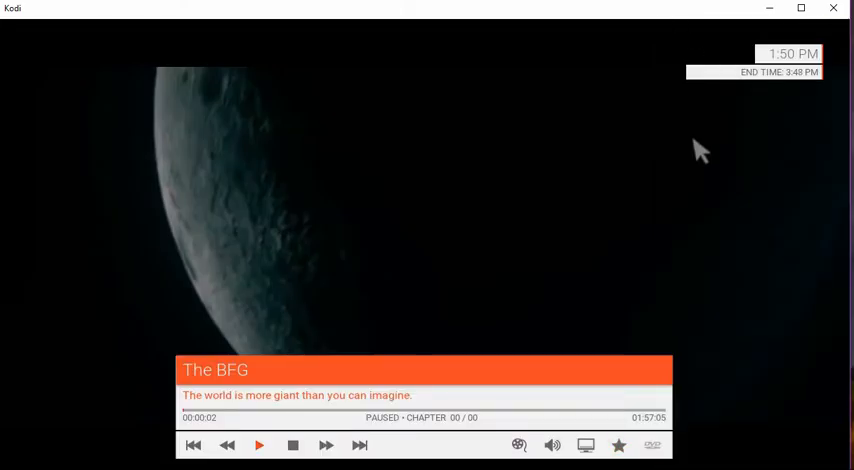
mouse_move(844, 40)
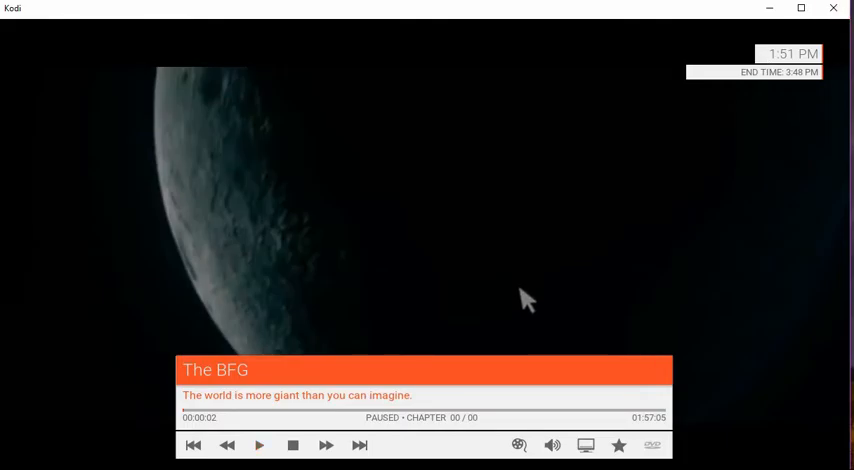
mouse_move(280, 420)
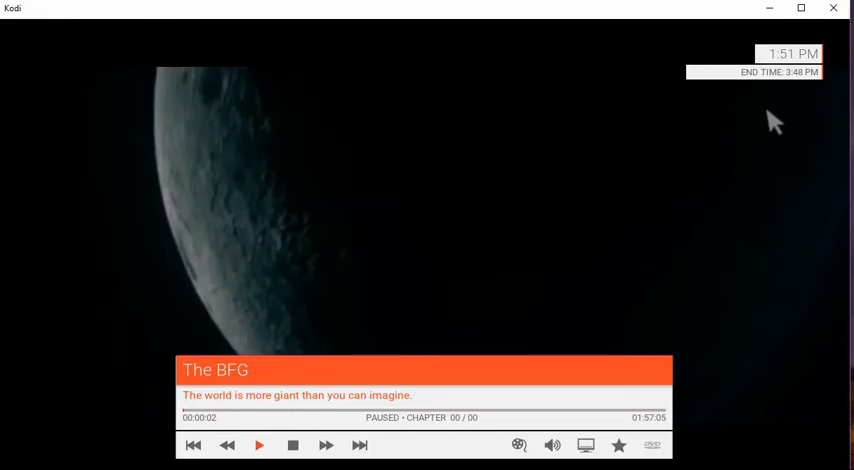
mouse_move(832, 8)
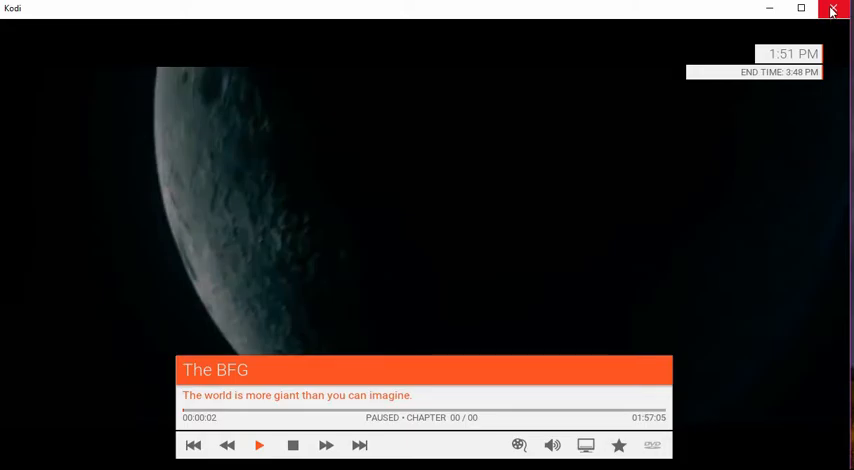
click(832, 8)
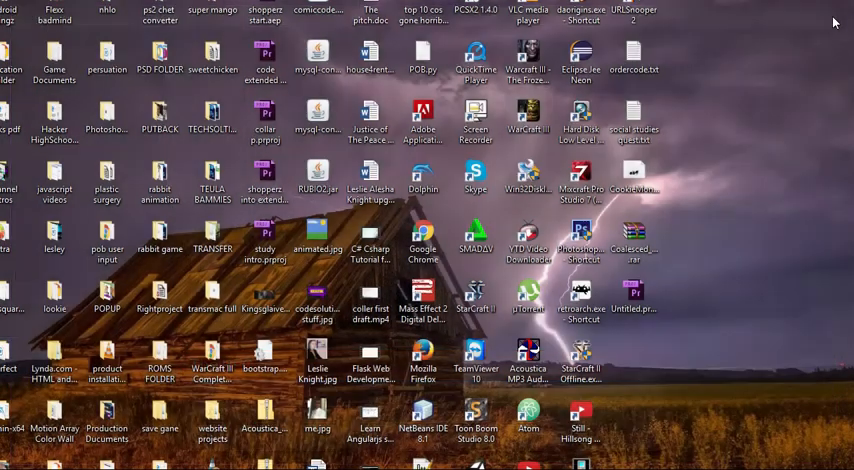